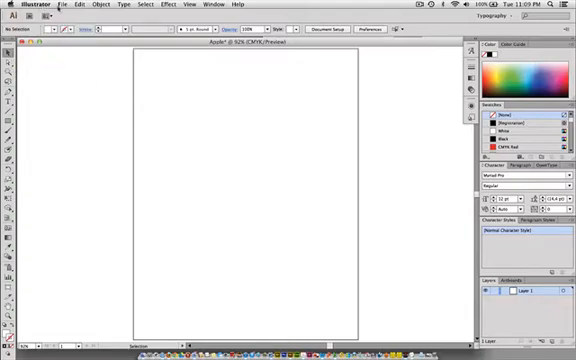
Step: Bring up the File menu, dismiss it, then reopen it to reach Place
click(63, 5)
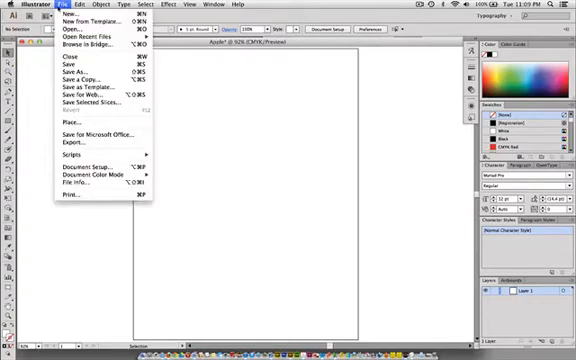
click(218, 103)
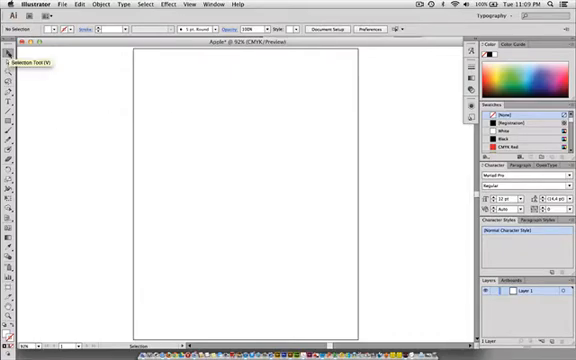
click(67, 4)
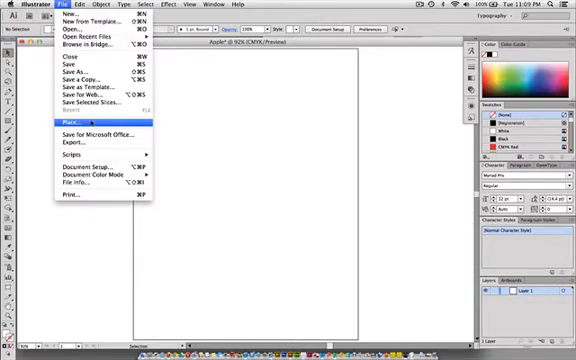
Step: Place photo.JPG from Apple Photos with Link unchecked so it is embedded
click(62, 120)
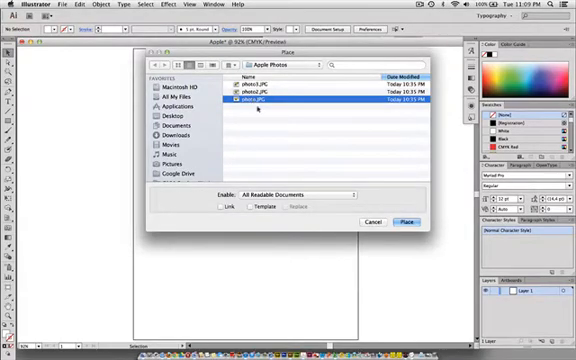
click(224, 207)
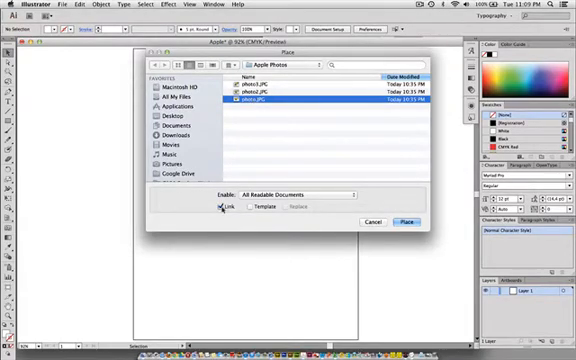
click(224, 207)
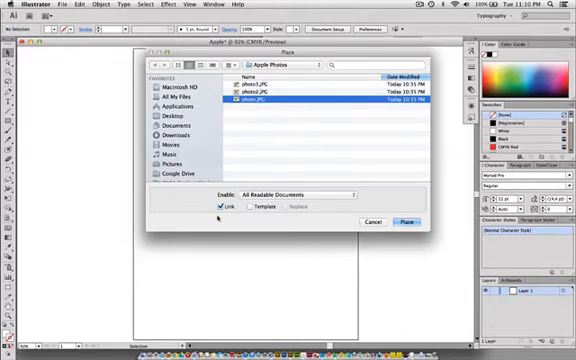
click(221, 206)
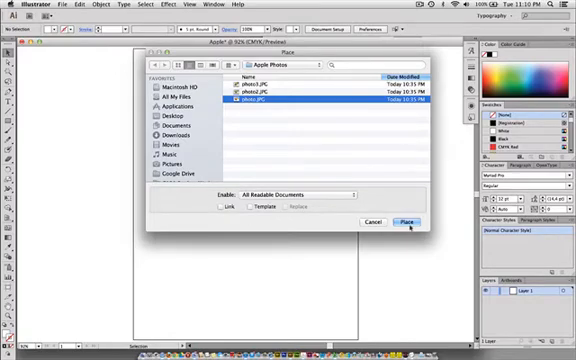
click(223, 207)
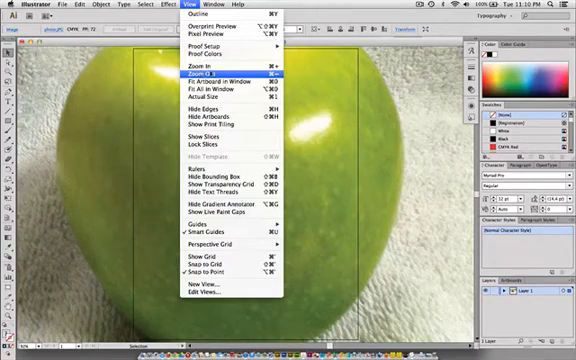
mouse_move(200, 72)
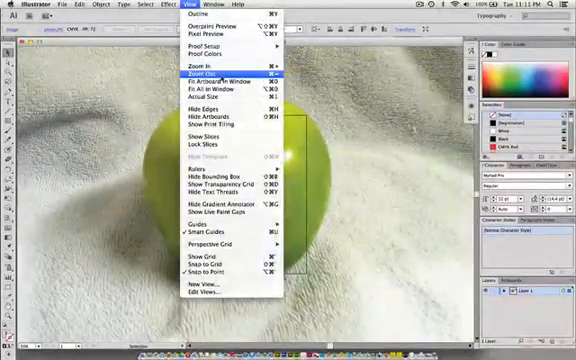
Step: Zoom out until the whole tall apple photo is visible over the page
click(195, 65)
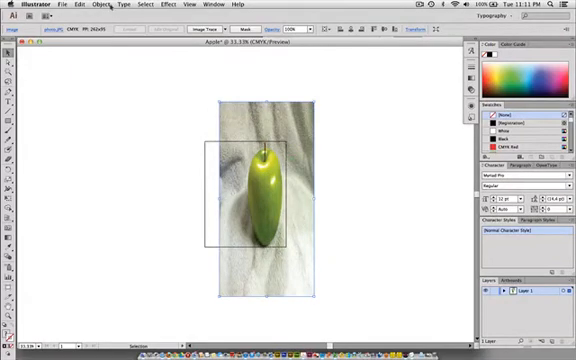
Step: Bring up the Edit menu with the narrowed apple photo over the page
click(55, 6)
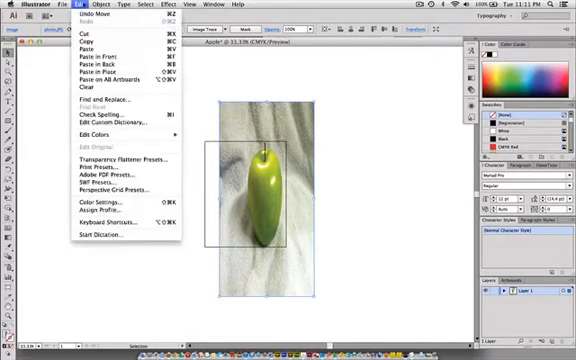